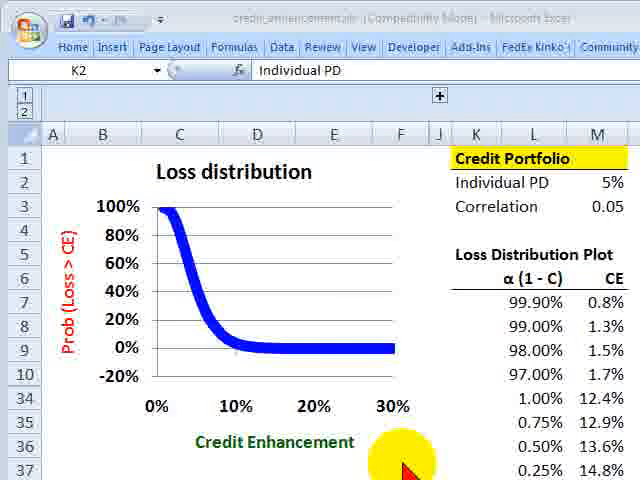
mouse_move(400, 455)
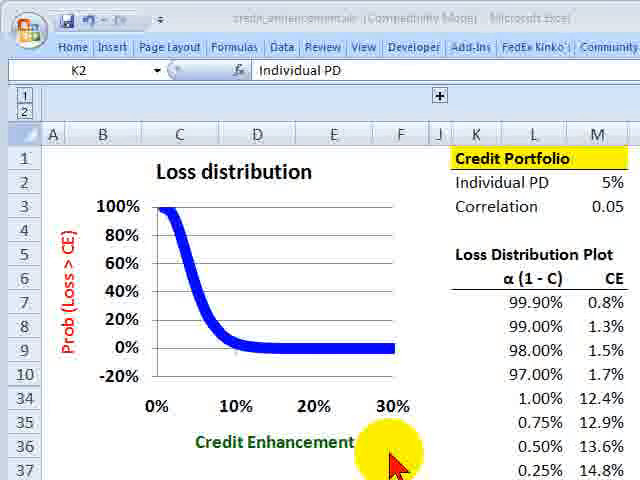
mouse_move(360, 470)
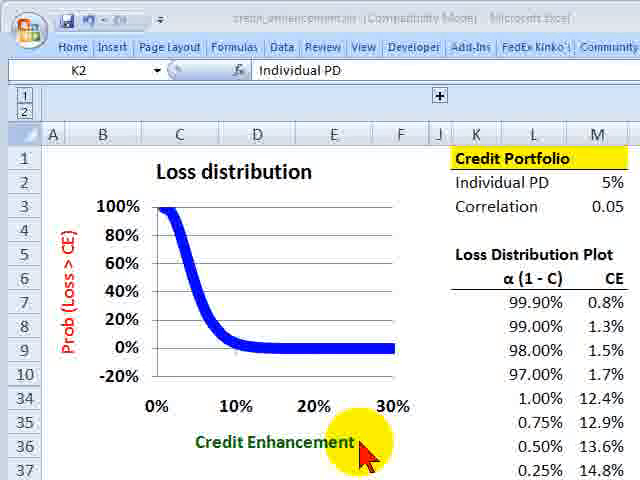
mouse_move(45, 170)
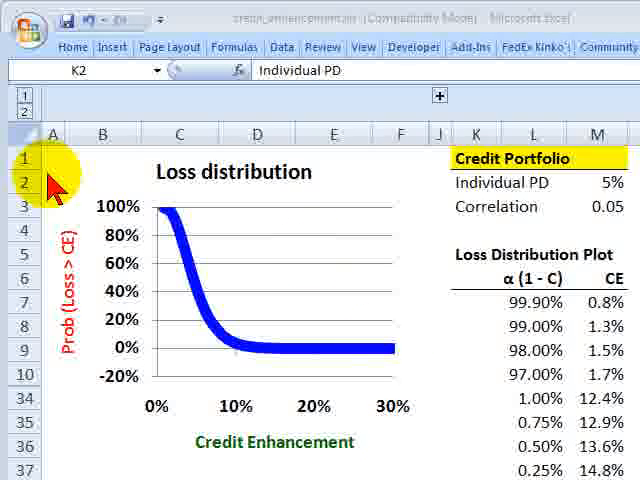
mouse_move(300, 310)
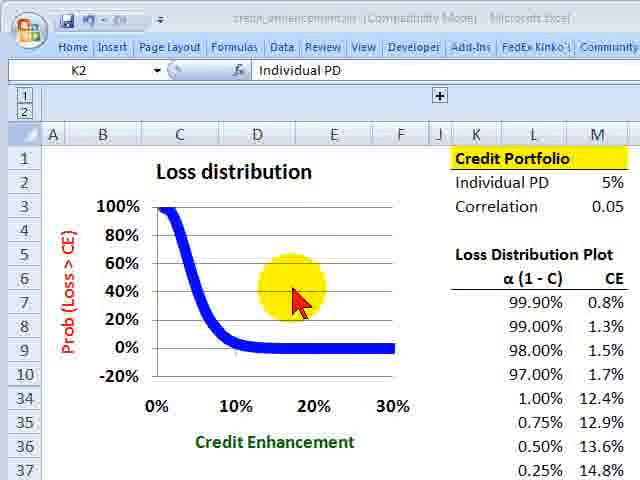
mouse_move(385, 375)
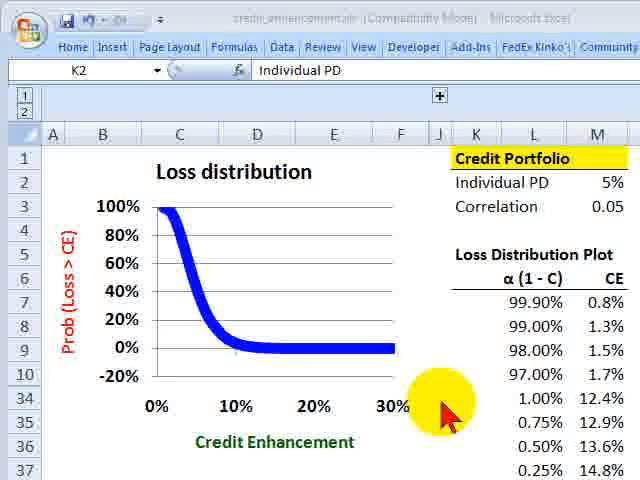
mouse_move(445, 330)
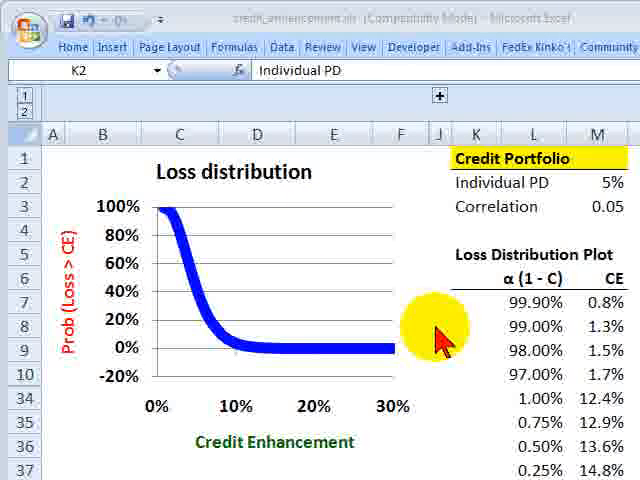
mouse_move(430, 330)
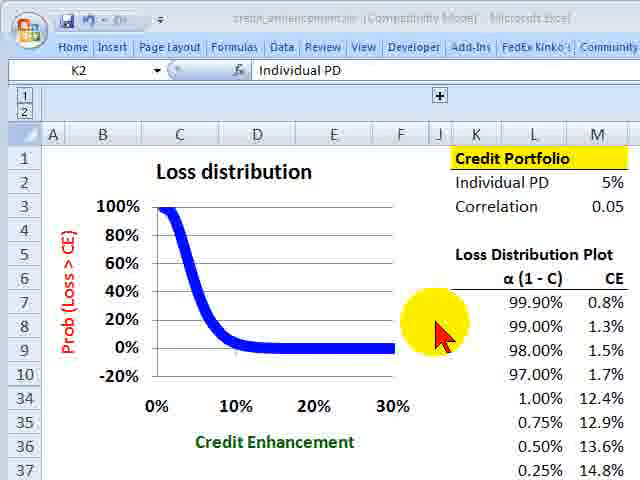
mouse_move(355, 310)
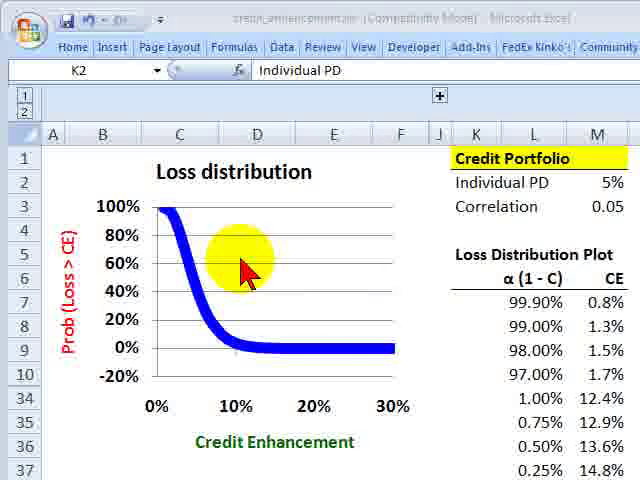
mouse_move(155, 195)
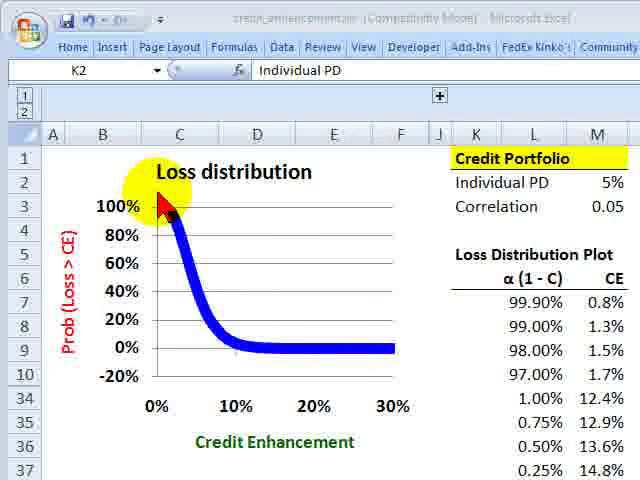
mouse_move(185, 320)
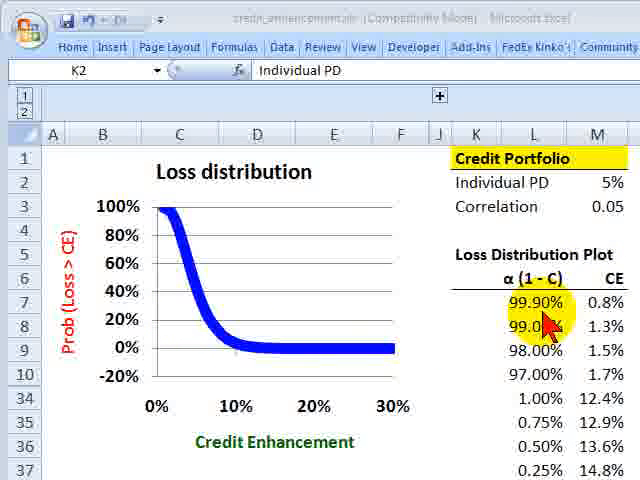
mouse_move(433, 345)
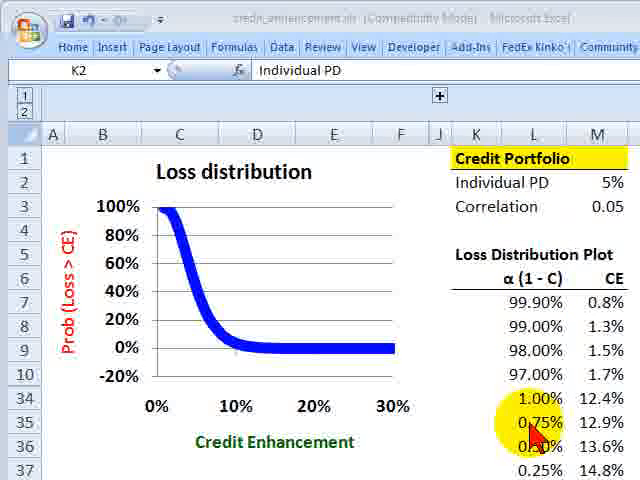
mouse_move(485, 207)
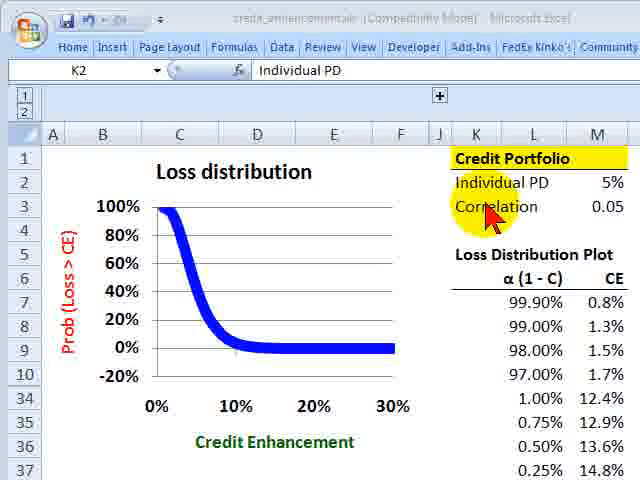
Review the 5% Individual PD, 0.05 Correlation, and the CE formulas for the loss levels
left_click(477, 182)
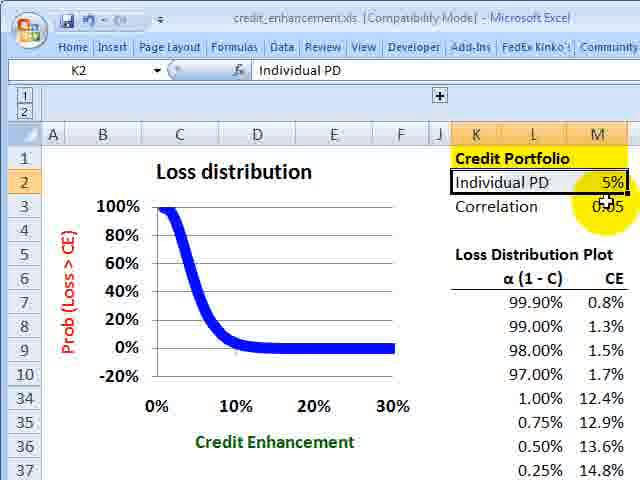
left_click(495, 206)
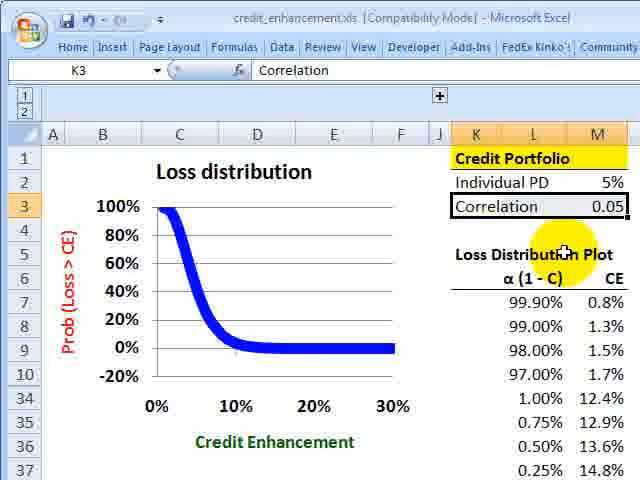
mouse_move(590, 235)
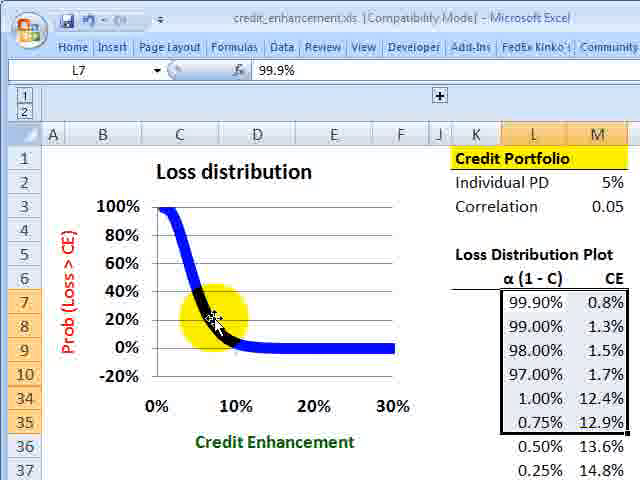
left_click(535, 326)
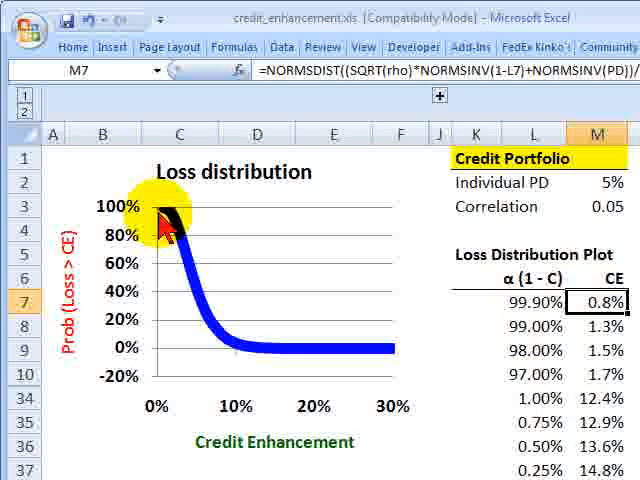
mouse_move(477, 301)
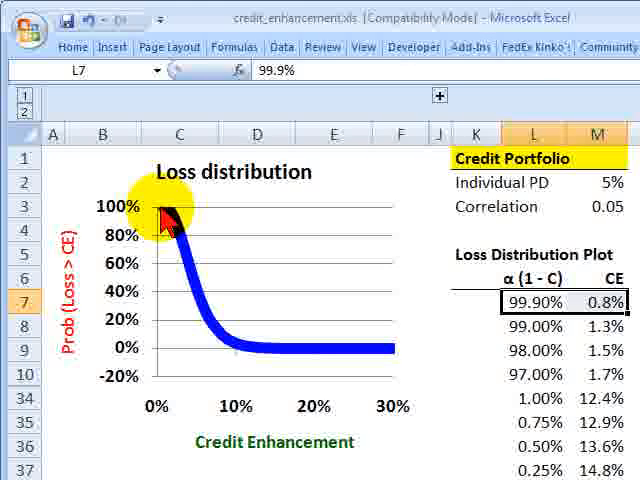
mouse_move(165, 375)
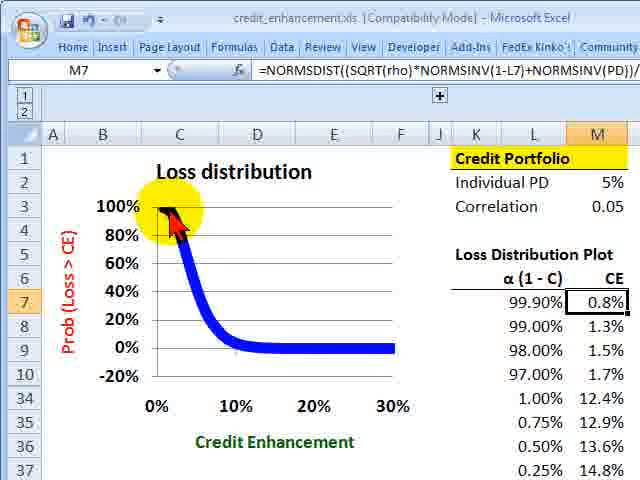
mouse_move(190, 305)
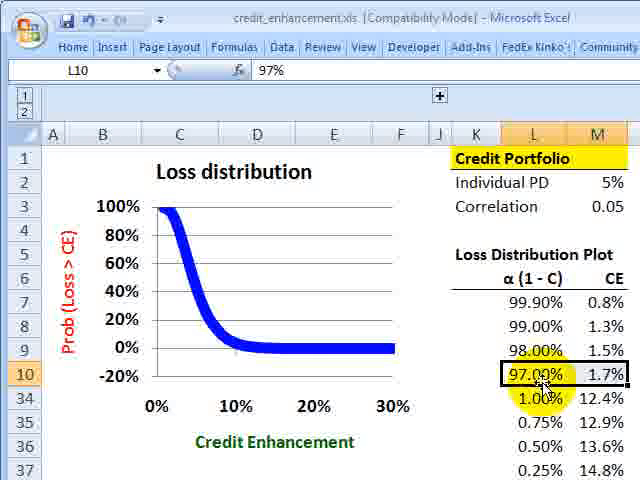
mouse_move(535, 415)
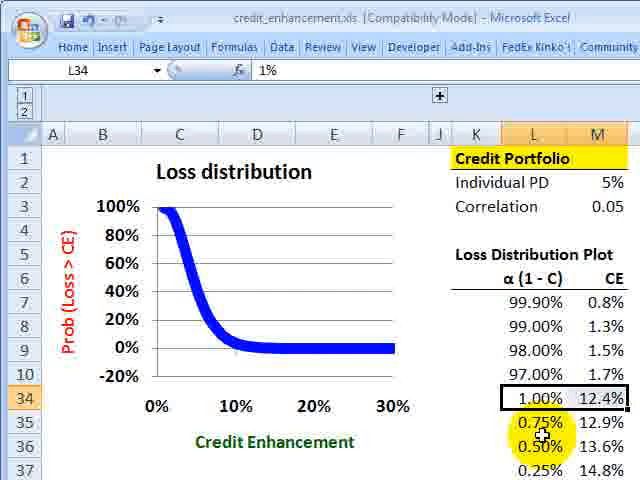
left_click(533, 402)
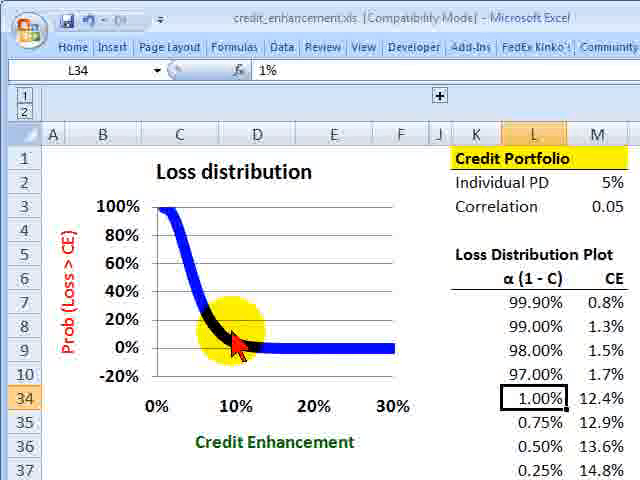
mouse_move(230, 365)
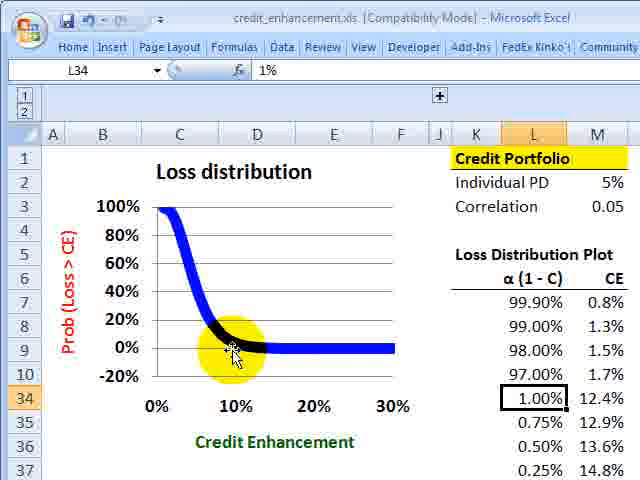
mouse_move(250, 350)
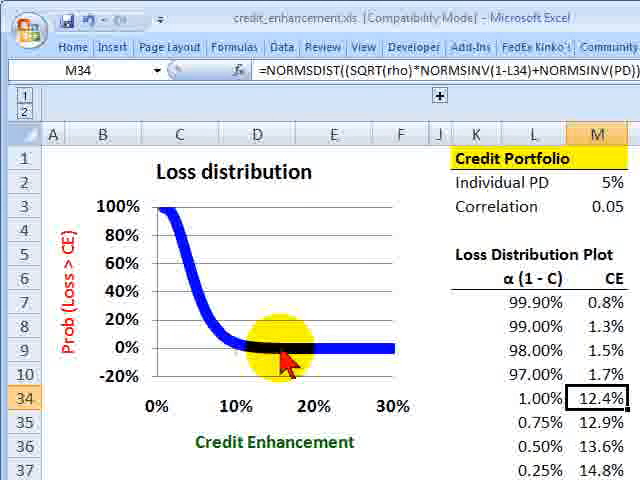
mouse_move(400, 355)
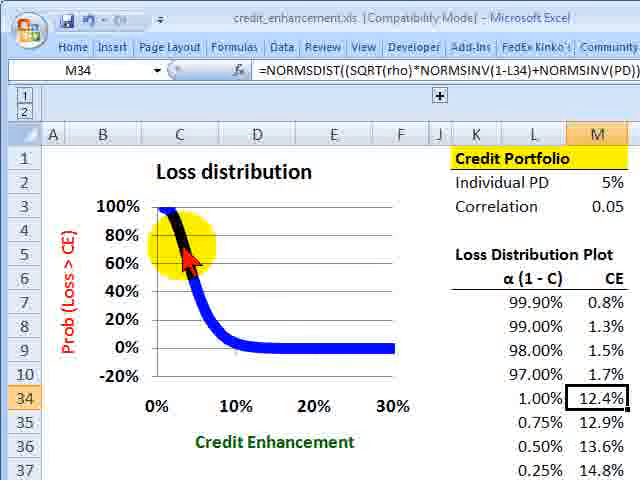
left_click(490, 181)
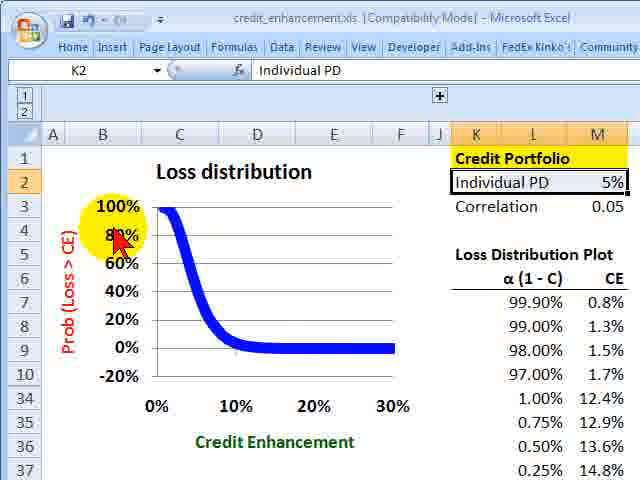
mouse_move(435, 362)
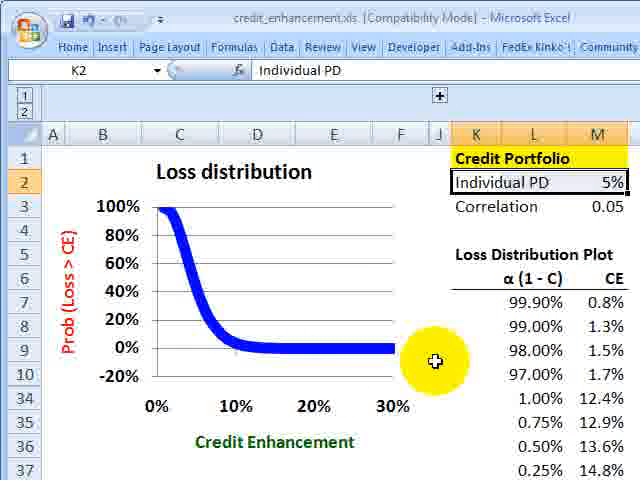
mouse_move(445, 357)
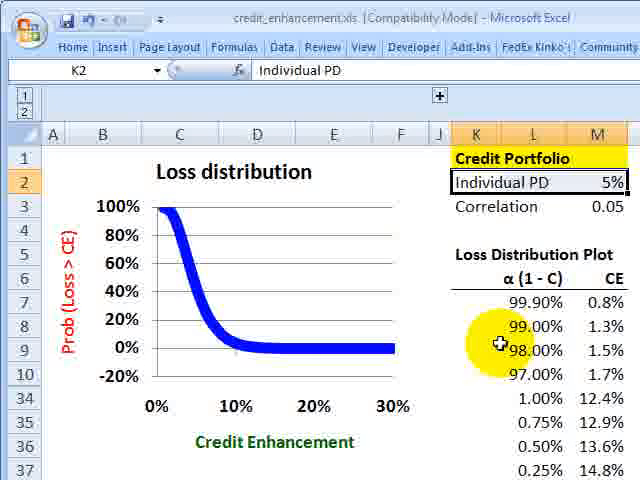
mouse_move(268, 360)
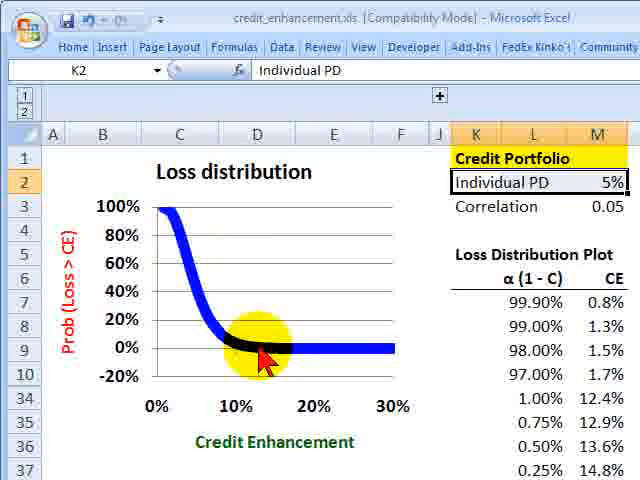
mouse_move(405, 350)
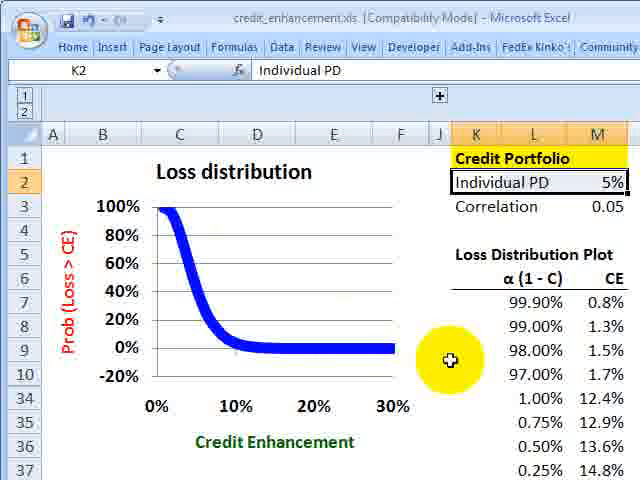
mouse_move(130, 215)
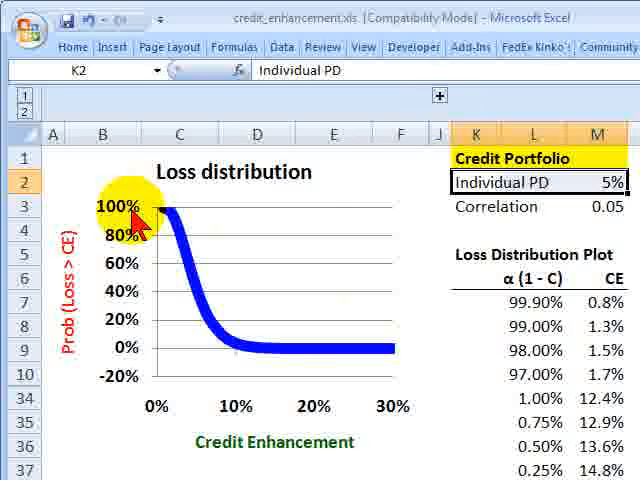
mouse_move(439, 96)
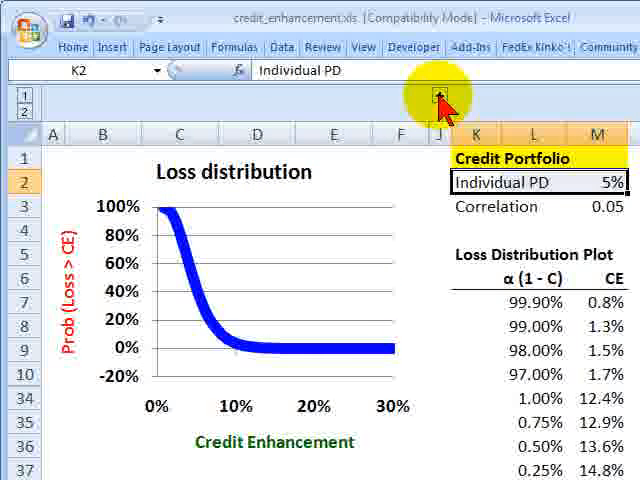
Expand the grouped columns to show the rating table and select the ratings with their PDs
left_click(438, 94)
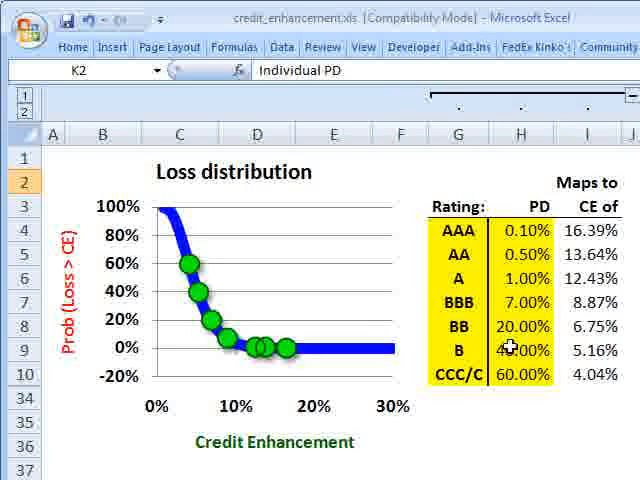
left_click_drag(457, 226, 520, 373)
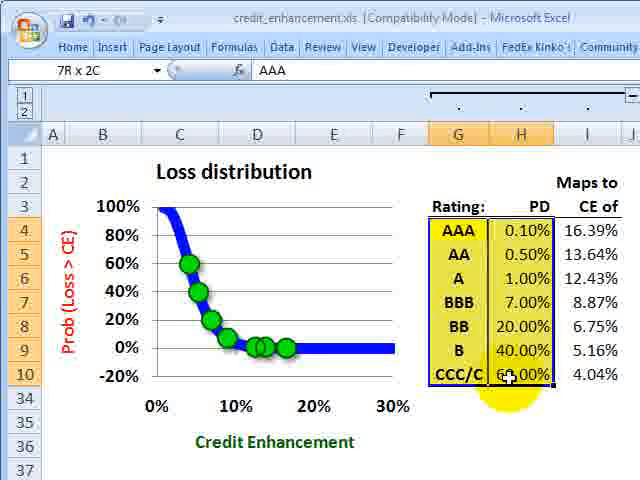
left_click(458, 231)
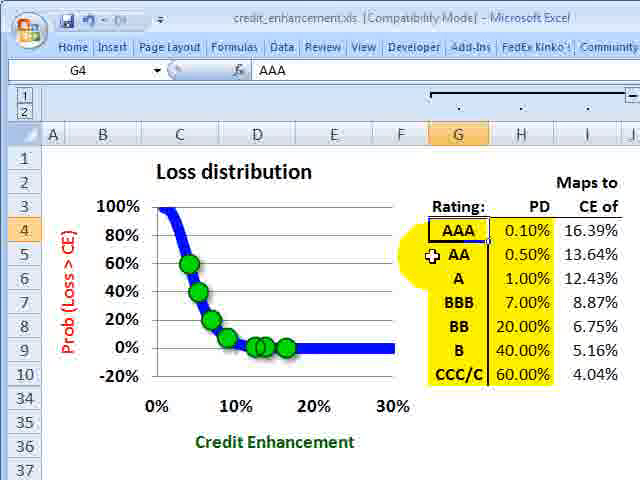
left_click(458, 355)
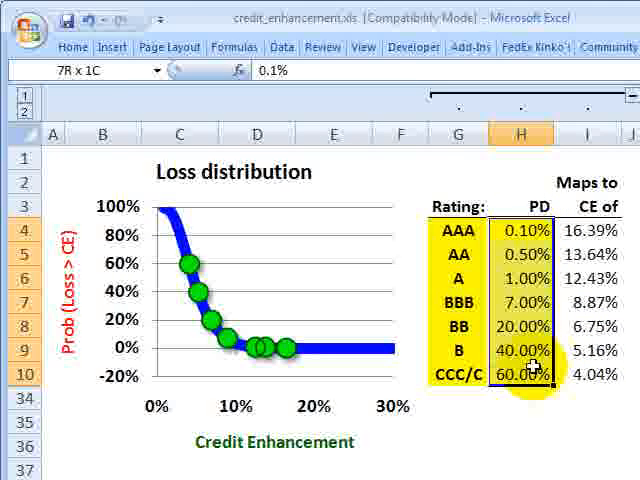
left_click(520, 214)
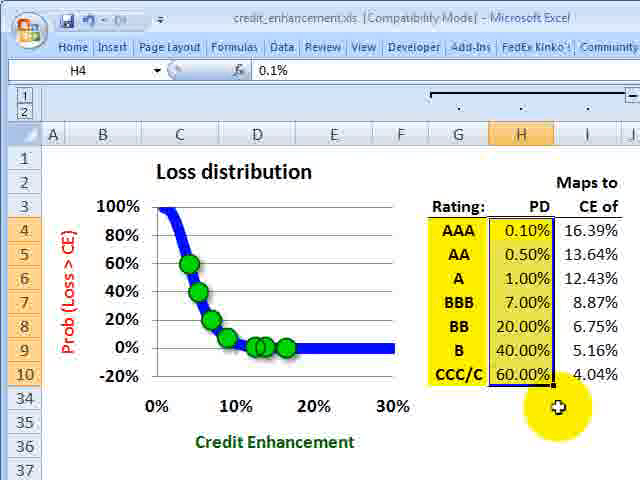
left_click(458, 230)
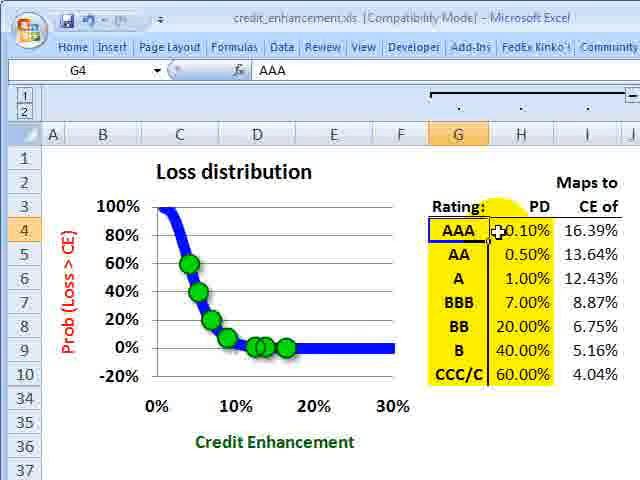
left_click(519, 230)
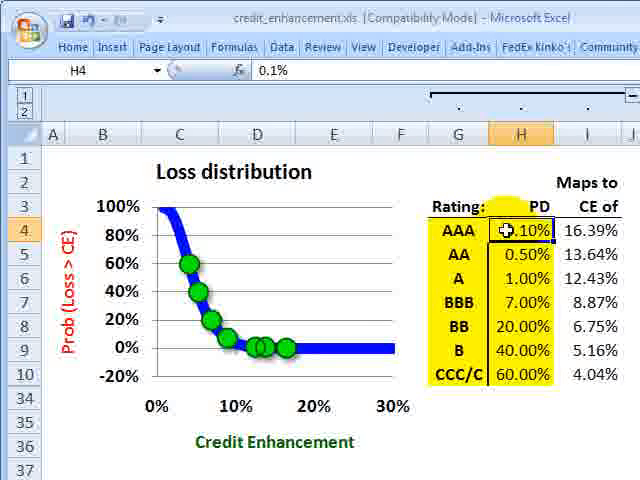
left_click(458, 229)
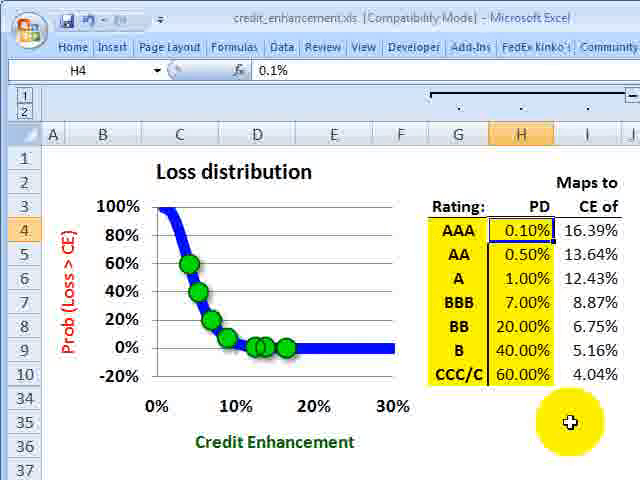
mouse_move(560, 448)
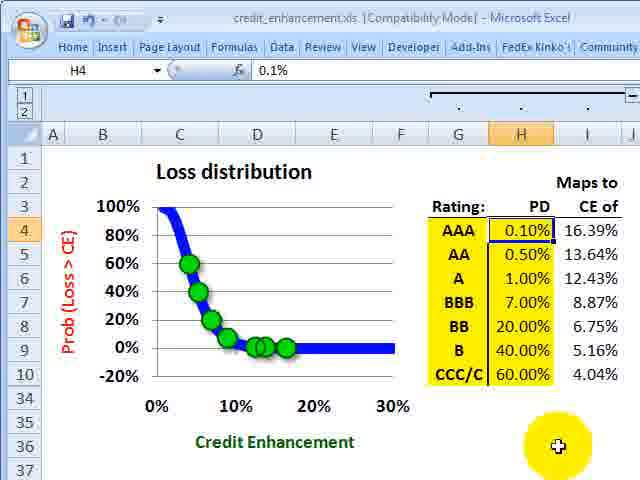
mouse_move(435, 236)
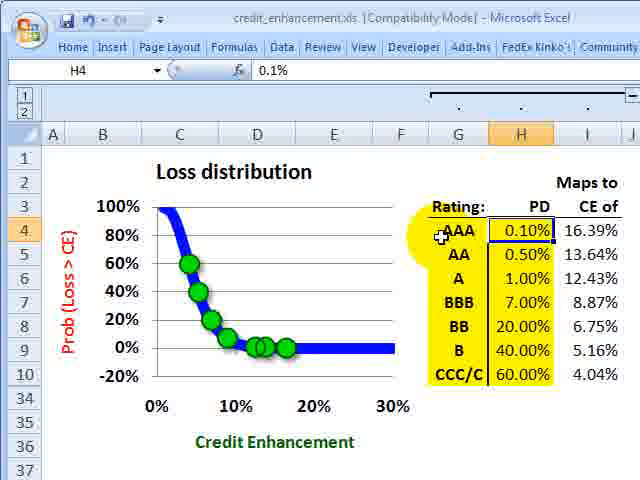
left_click(463, 229)
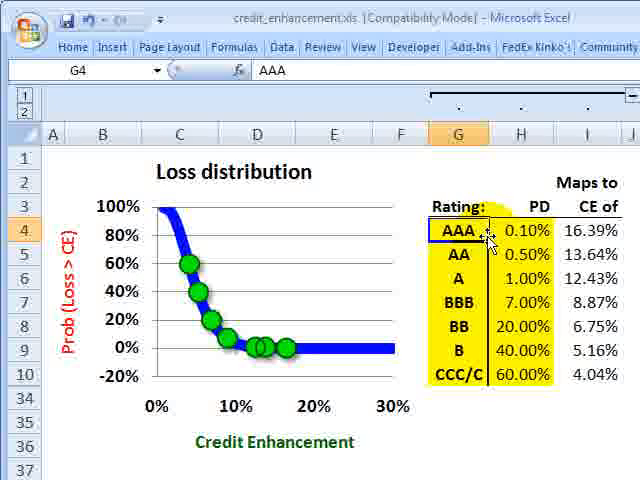
left_click(513, 229)
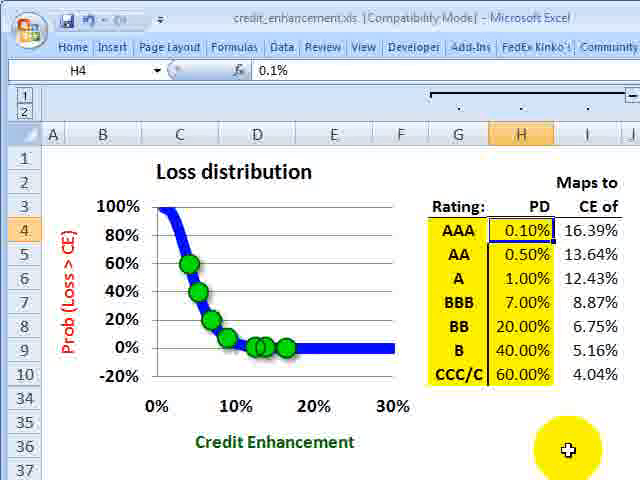
left_click(519, 273)
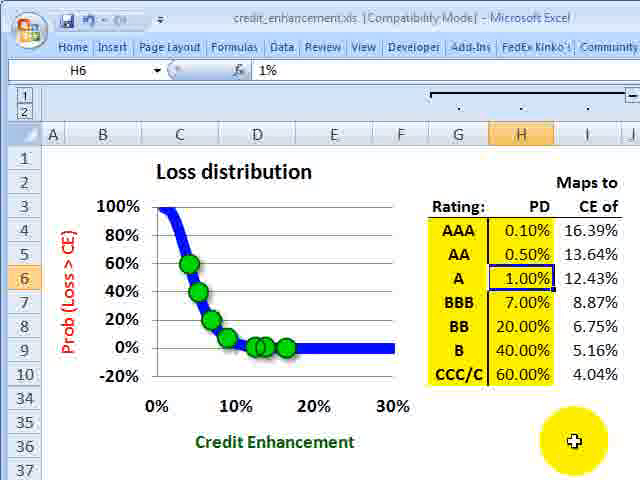
left_click(458, 272)
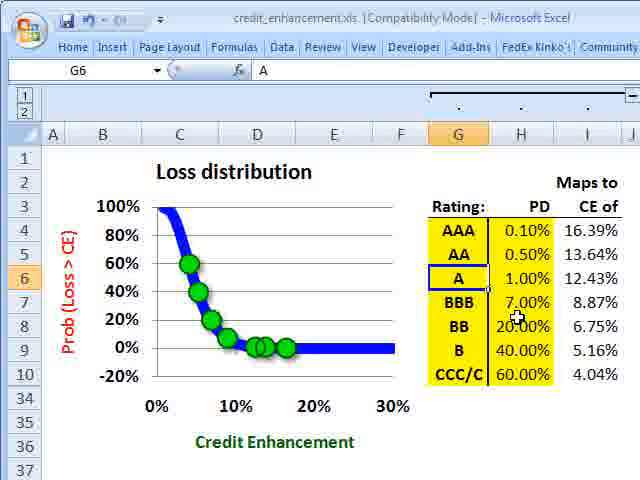
left_click(518, 333)
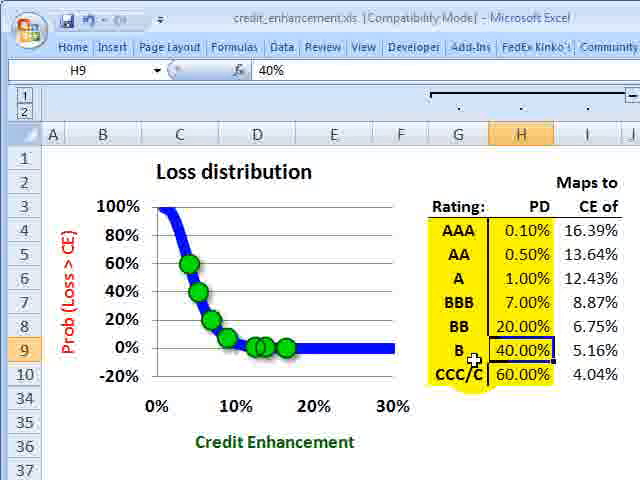
left_click(456, 359)
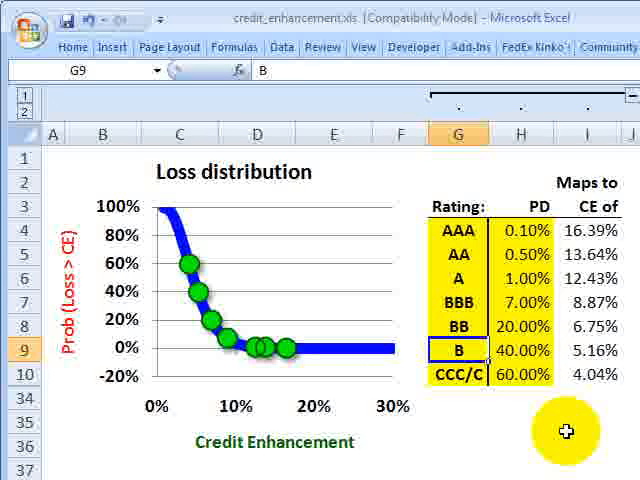
left_click_drag(458, 228, 527, 373)
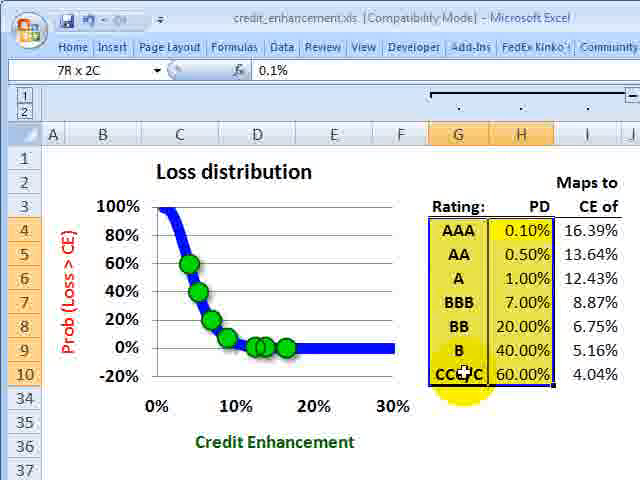
left_click(512, 232)
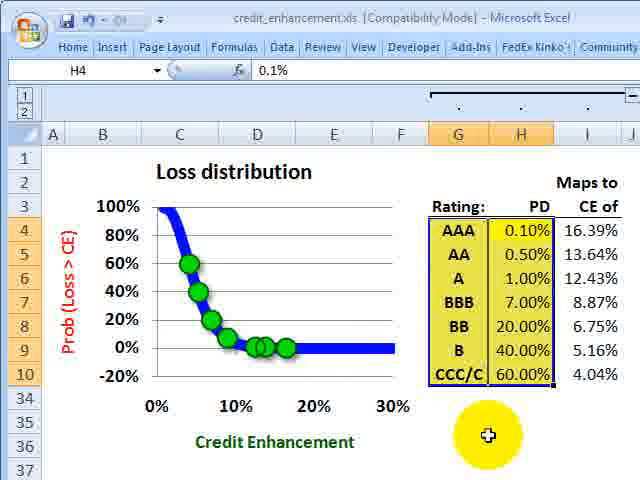
left_click(460, 325)
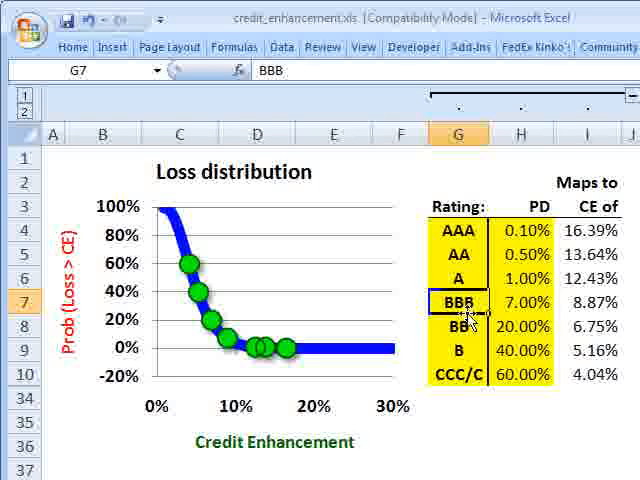
left_click(519, 301)
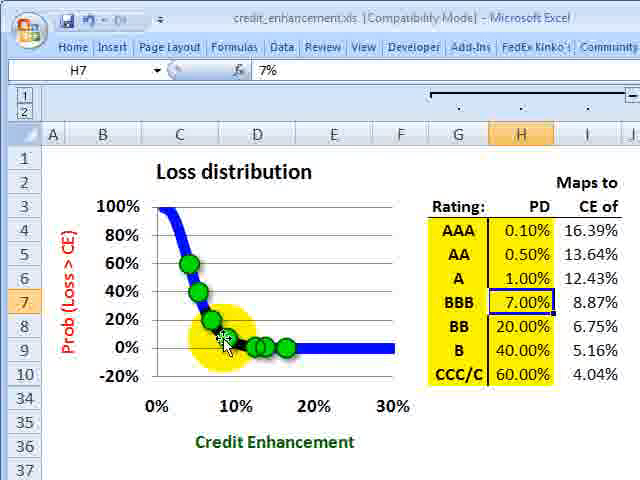
mouse_move(225, 380)
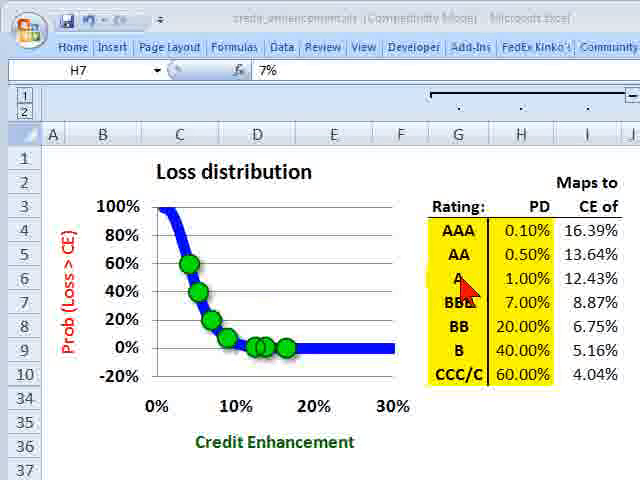
left_click(215, 335)
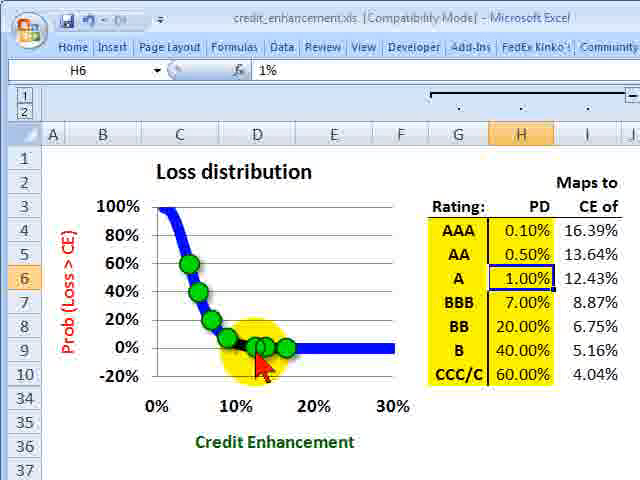
mouse_move(265, 375)
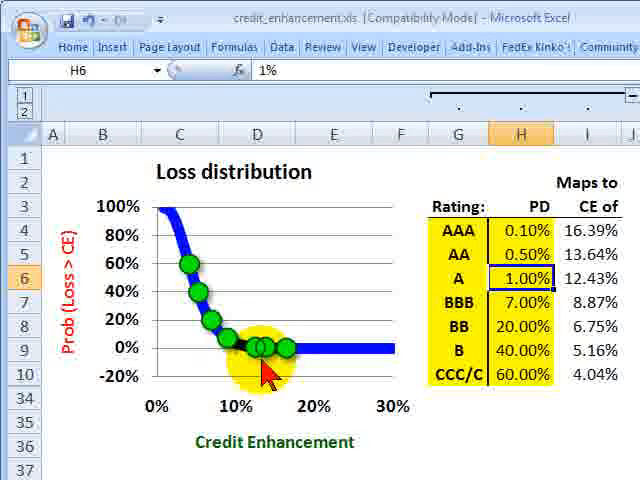
left_click(215, 335)
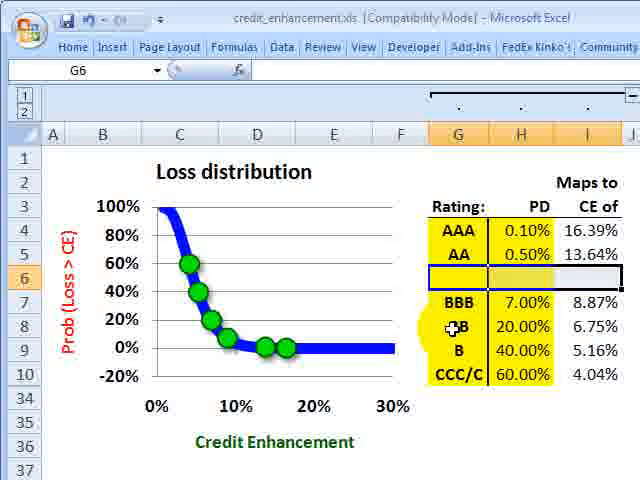
Clear the AA rating row and select BBB's PD cell to set it to 4%
left_click(463, 328)
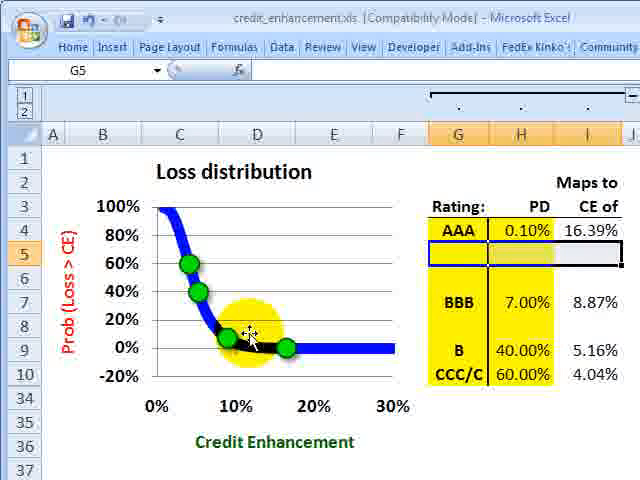
left_click(520, 301)
type("4")
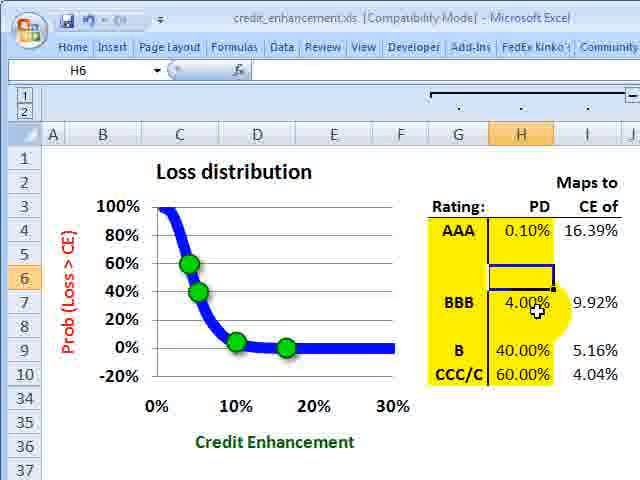
left_click(600, 303)
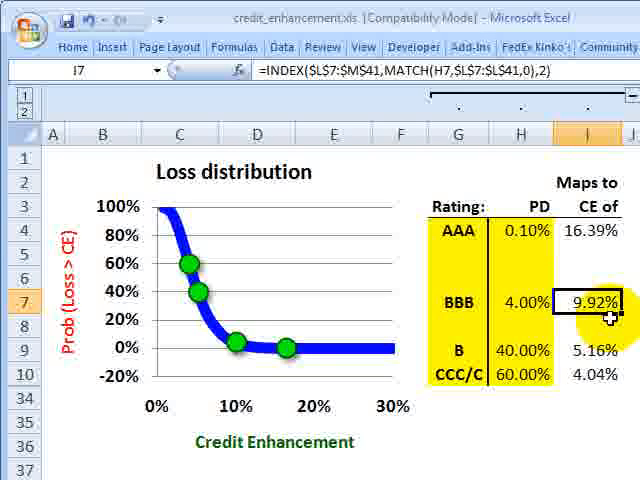
left_click(520, 301)
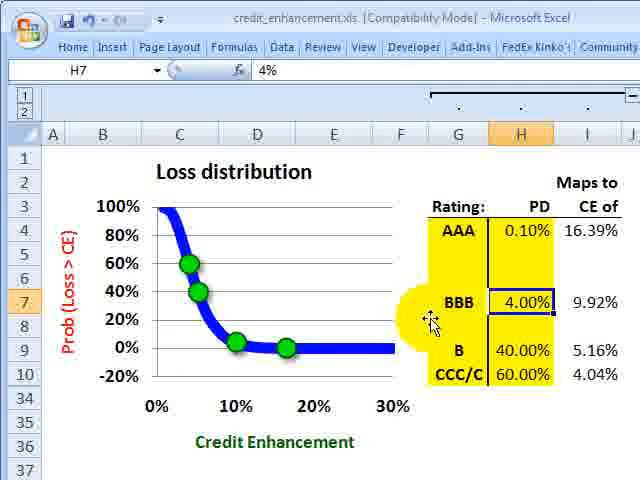
mouse_move(425, 335)
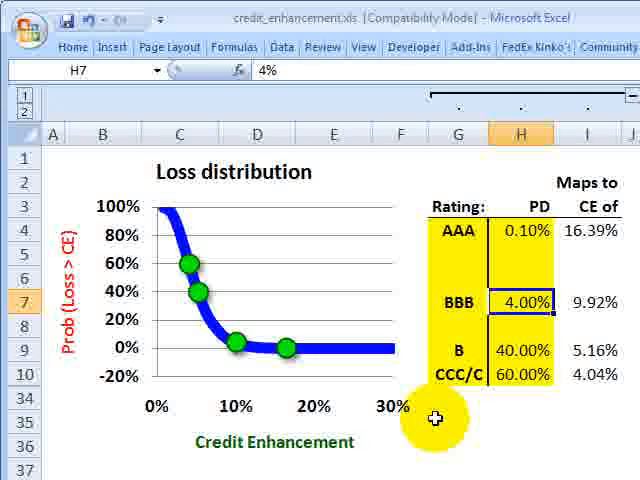
mouse_move(125, 430)
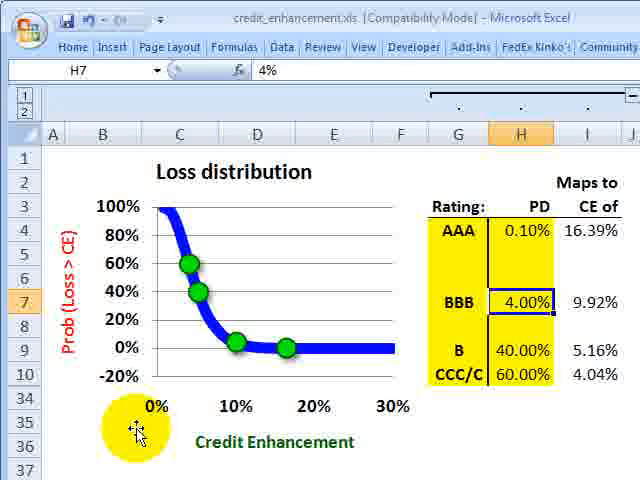